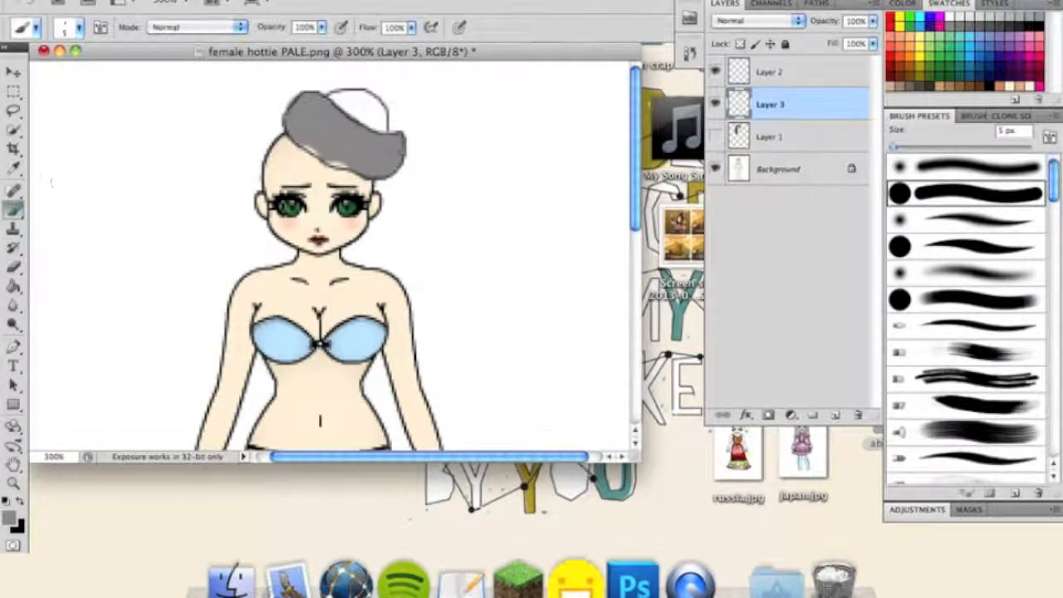
Shade the grey hair with dark mottled strokes on a new layer, then merge layers.
left_click(196, 26)
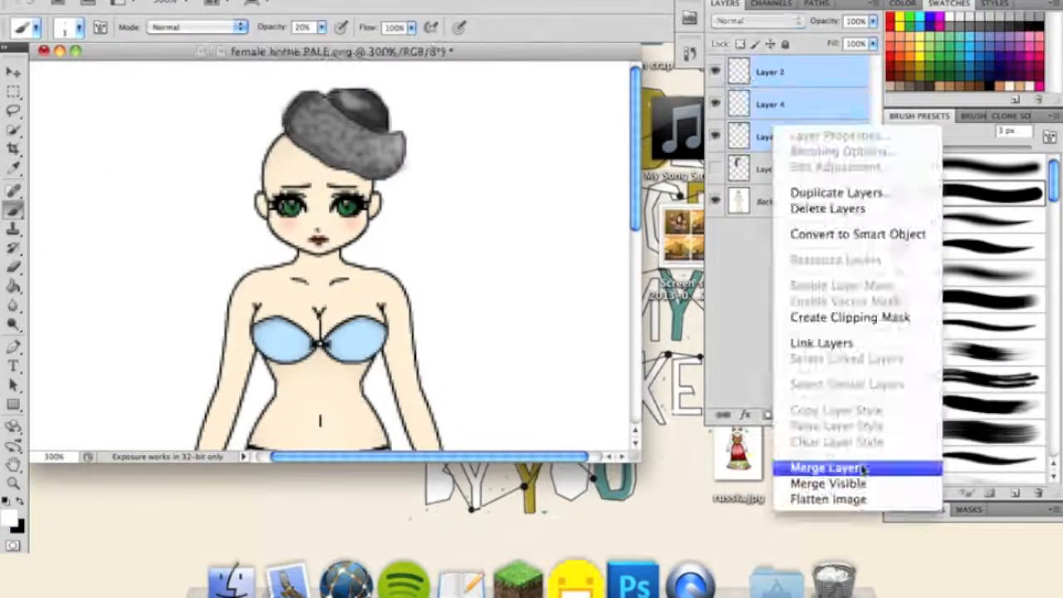
Hide the hair layer and paint a navy long-sleeved jacket with a dark red collar on Layer 4.
left_click(824, 467)
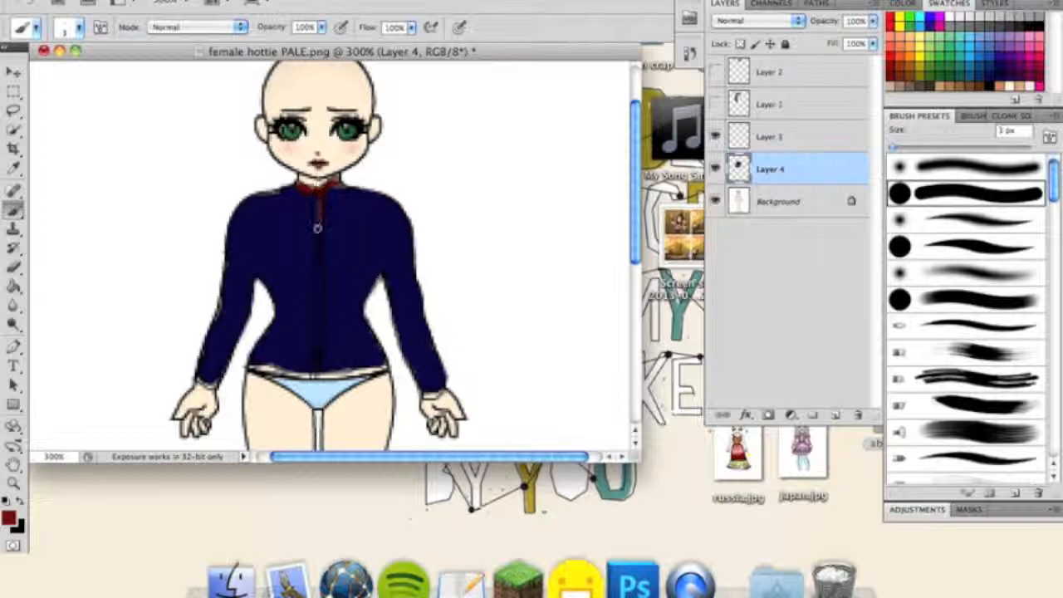
Paint dark red trim and buttons on the jacket, add long brown hair, and begin the navy skirt.
left_click_drag(316, 191, 314, 374)
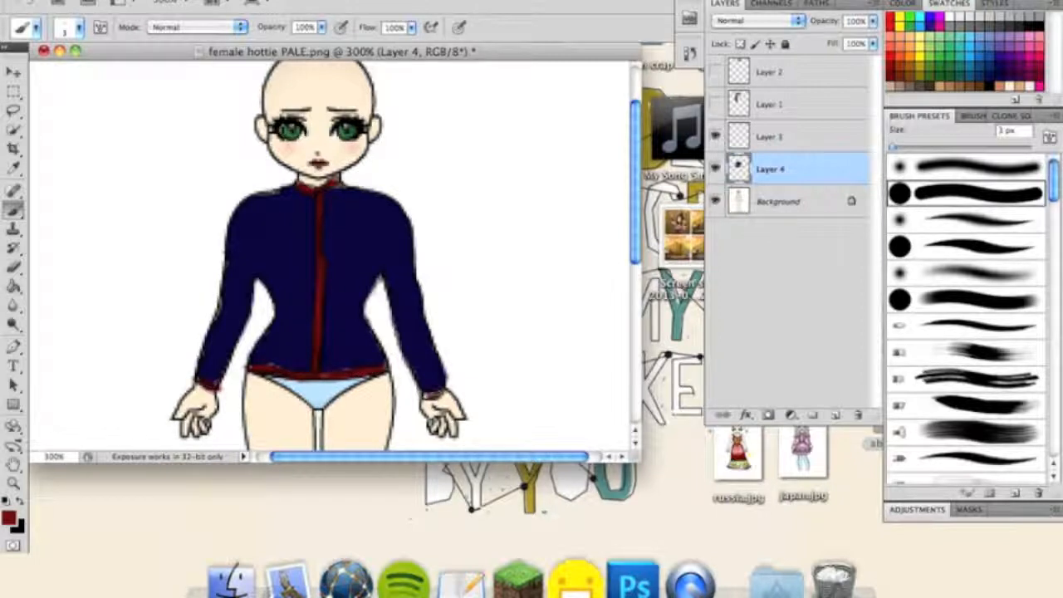
right_click(805, 169)
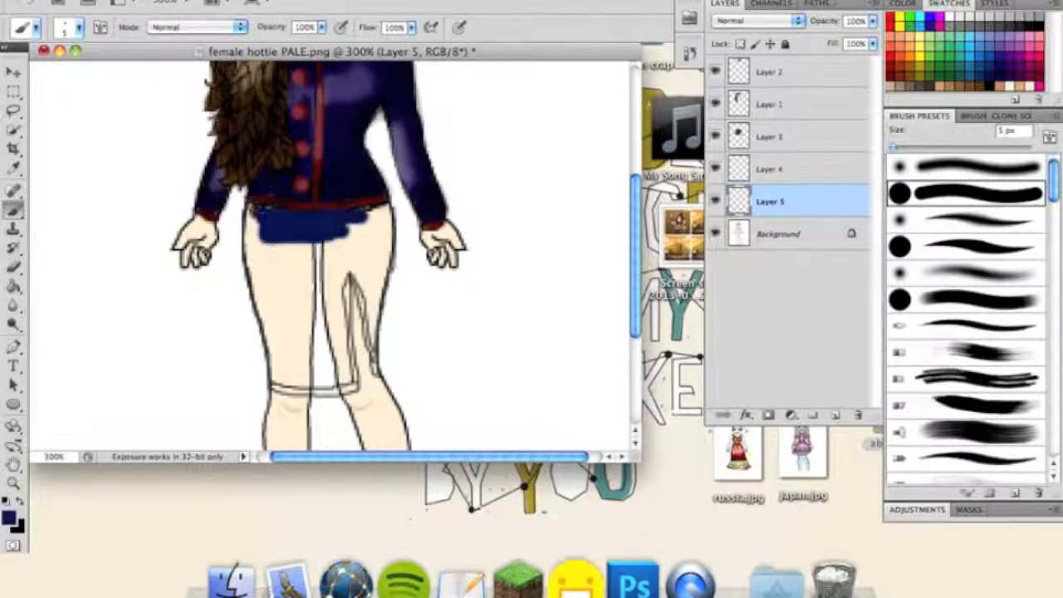
Paint the navy pencil skirt with red hem and buttons, plus pale highlights at 20% opacity.
left_click_drag(258, 207, 270, 357)
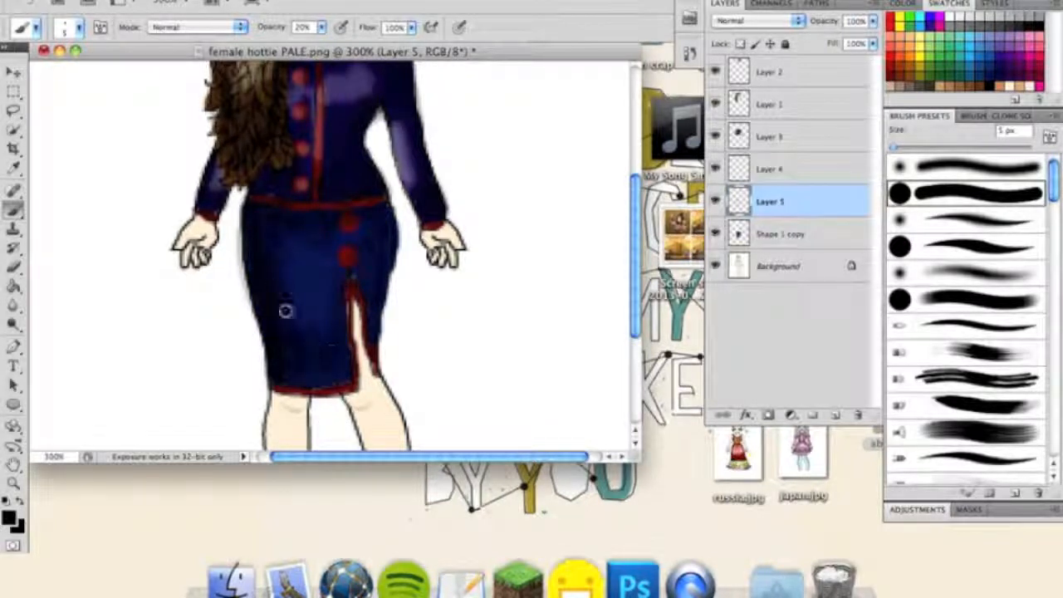
left_click_drag(285, 312, 337, 254)
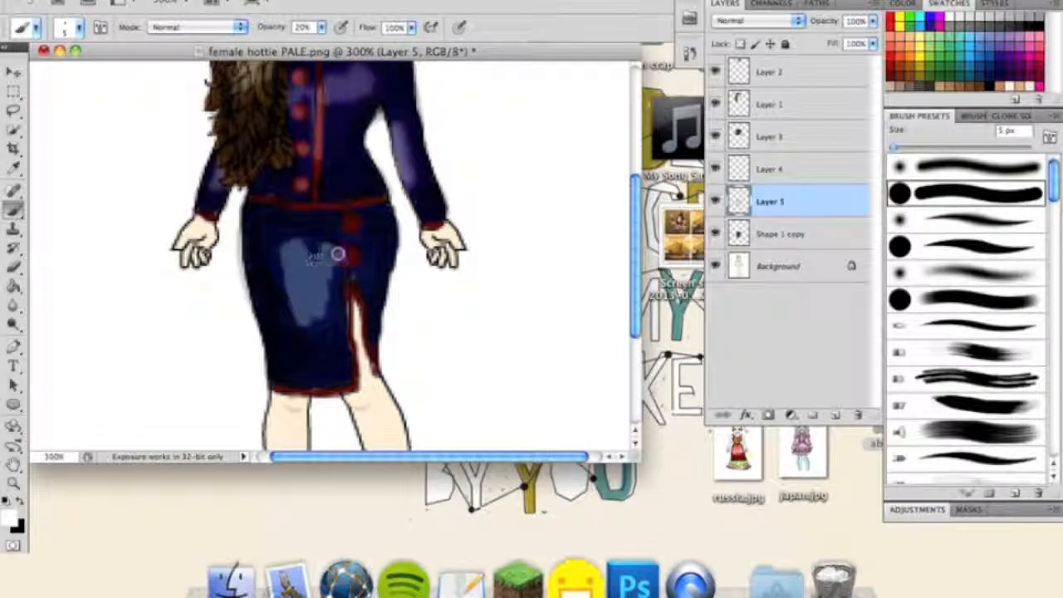